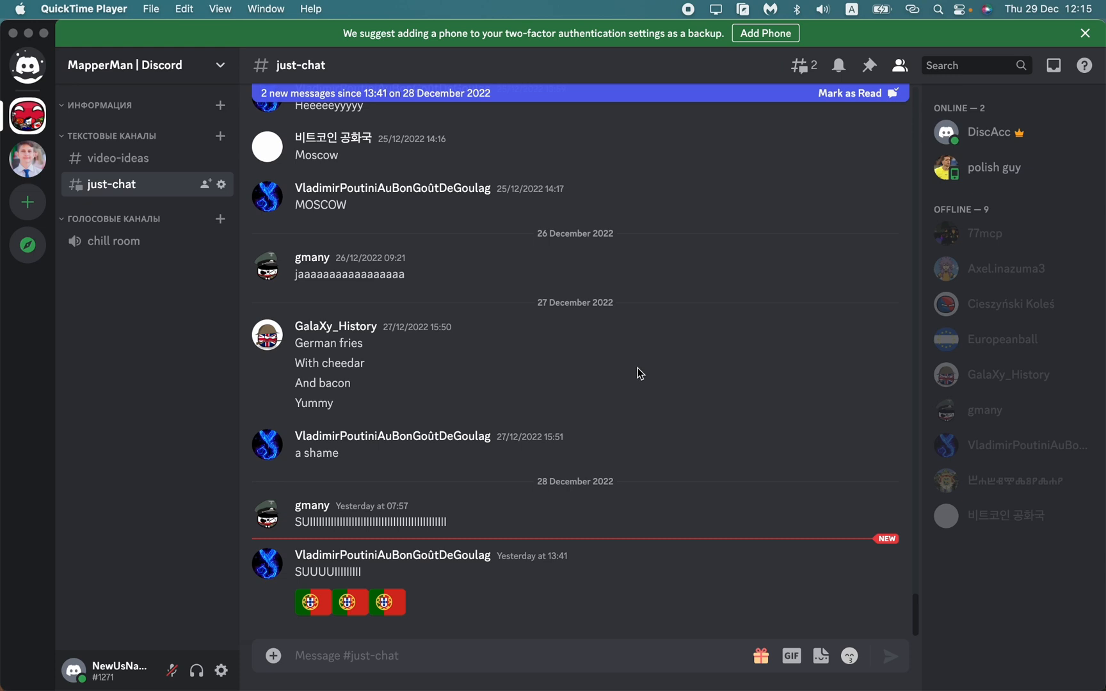
mouse_move(641, 440)
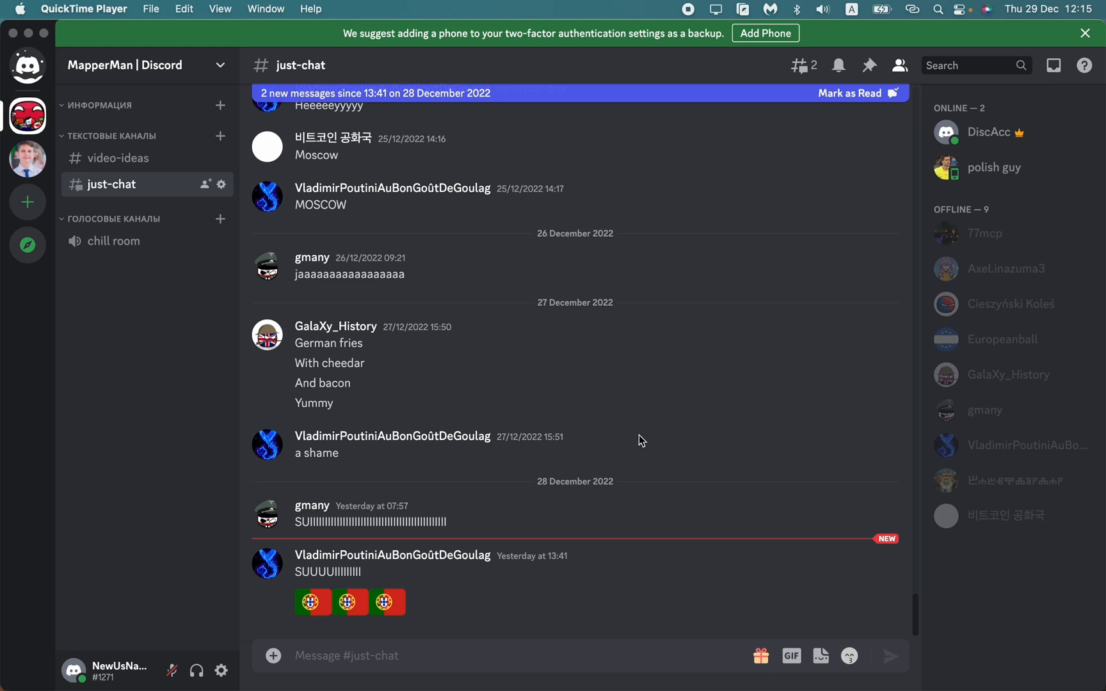
mouse_move(646, 434)
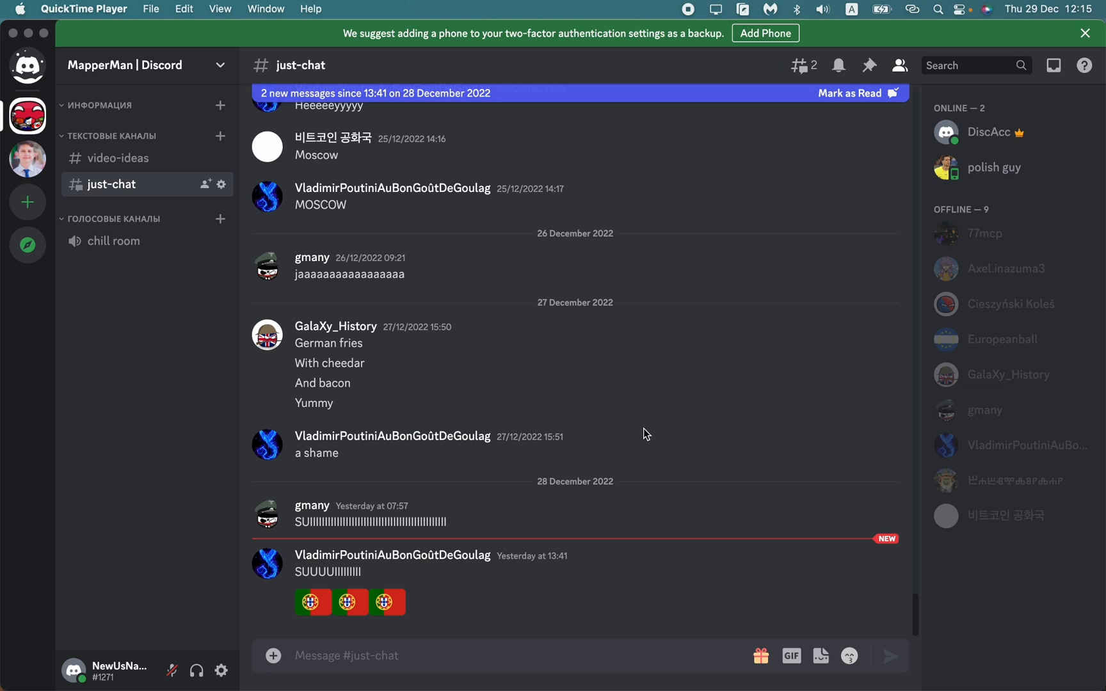
mouse_move(597, 411)
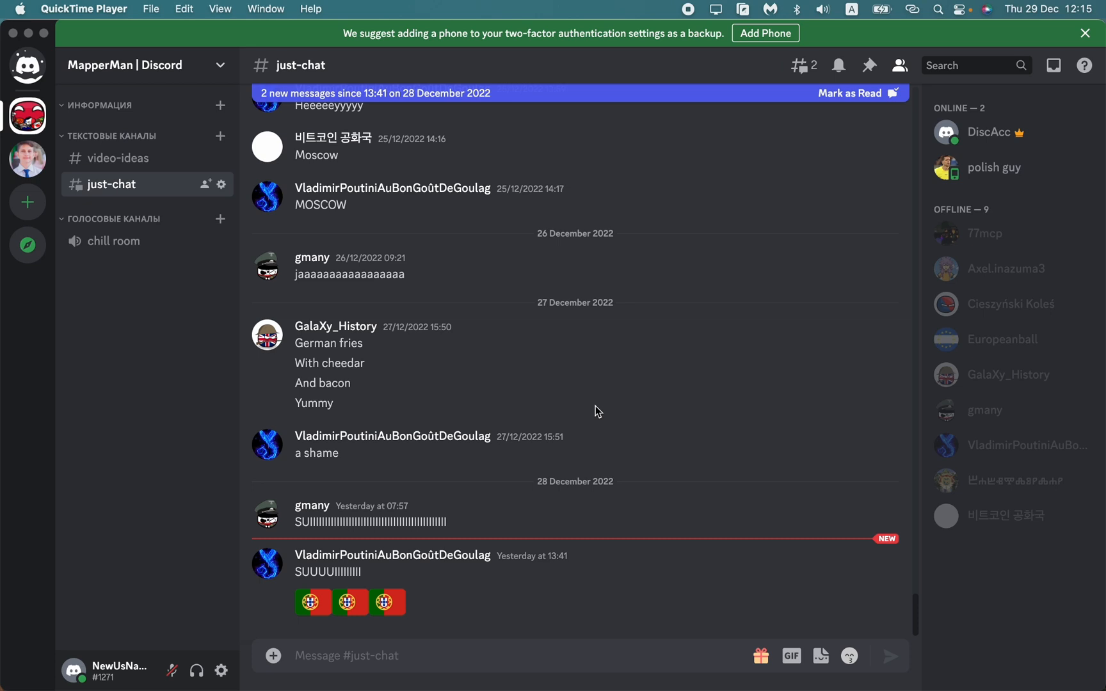
mouse_move(534, 473)
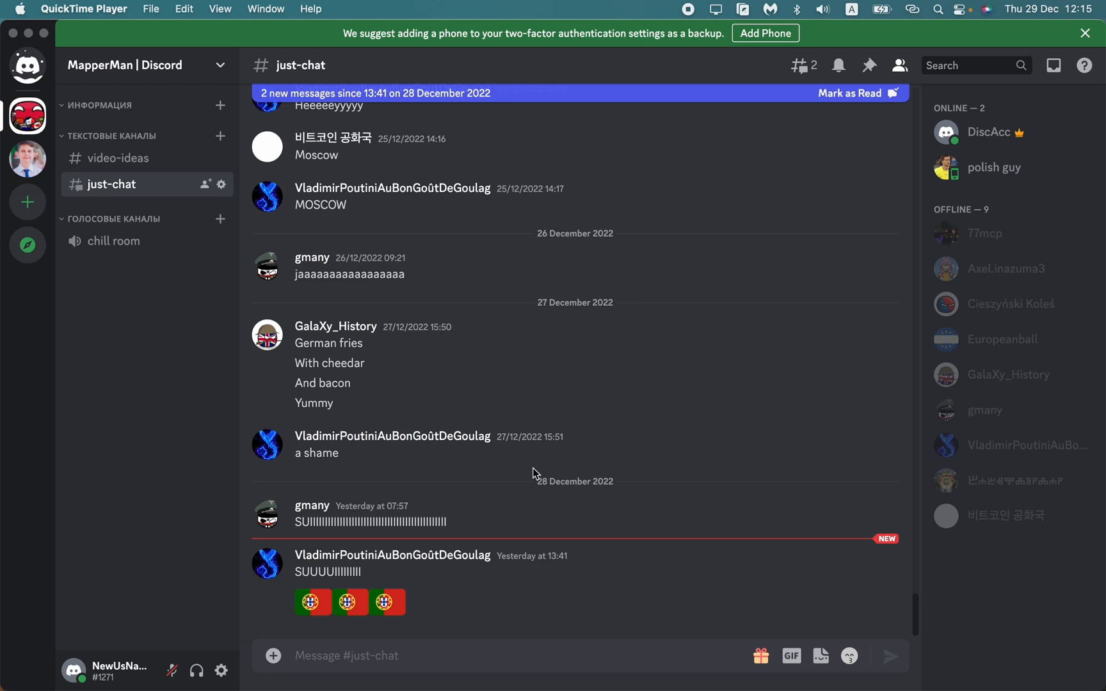
mouse_move(599, 400)
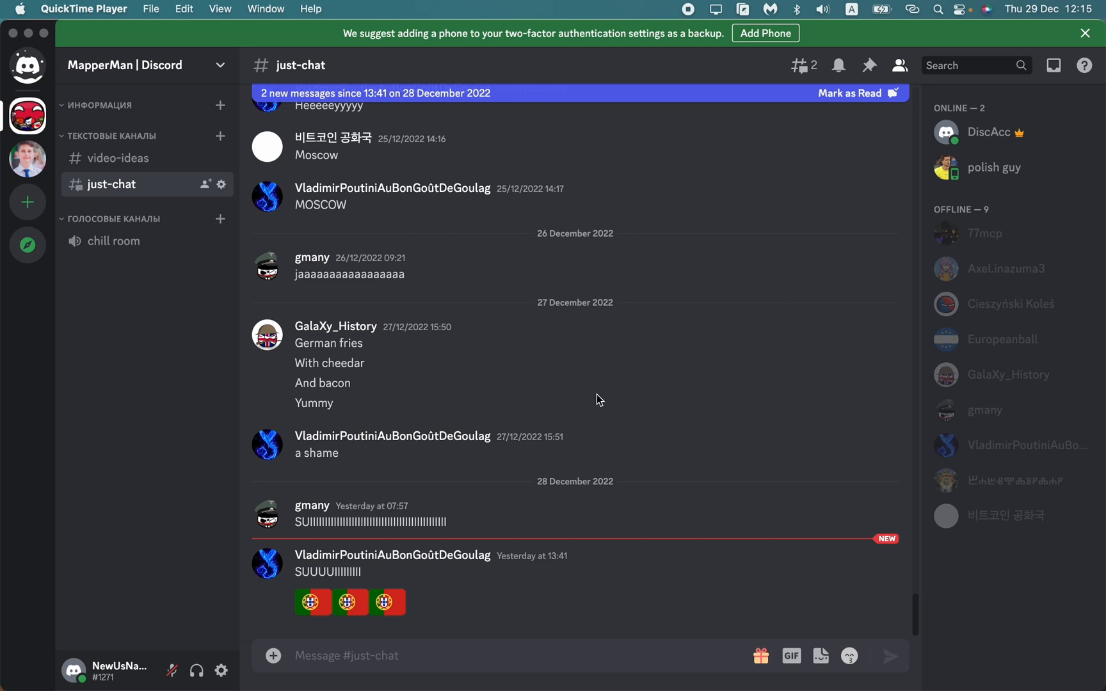
mouse_move(554, 401)
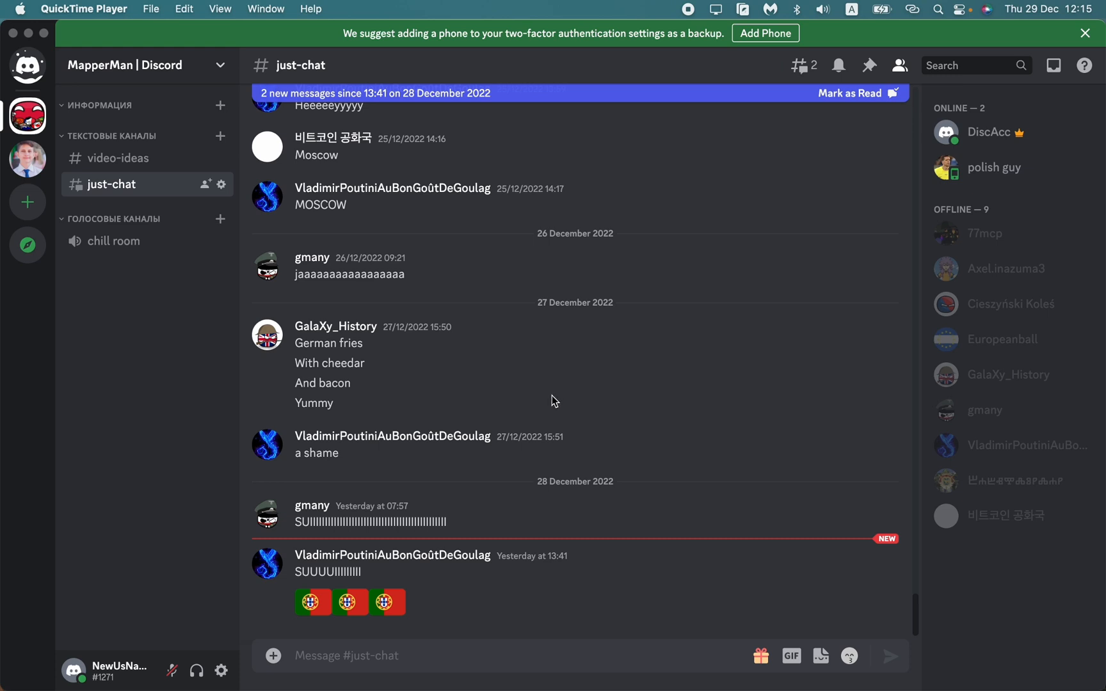
mouse_move(109, 683)
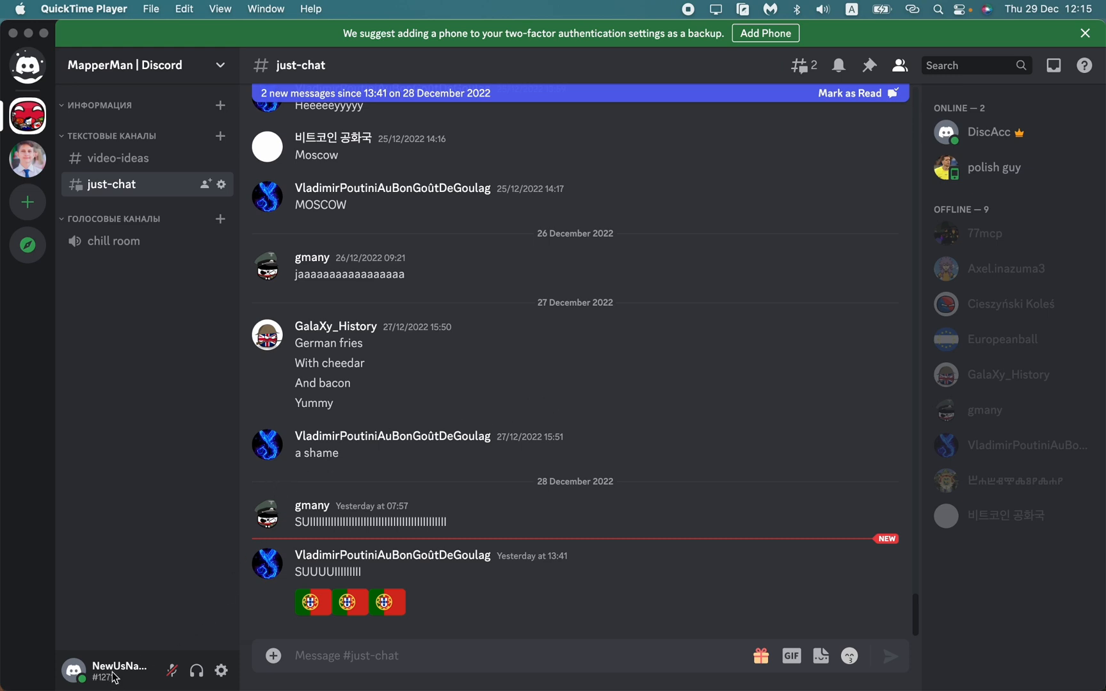
- Bring Discord to the front and open User Settings on the My Account page
click(115, 671)
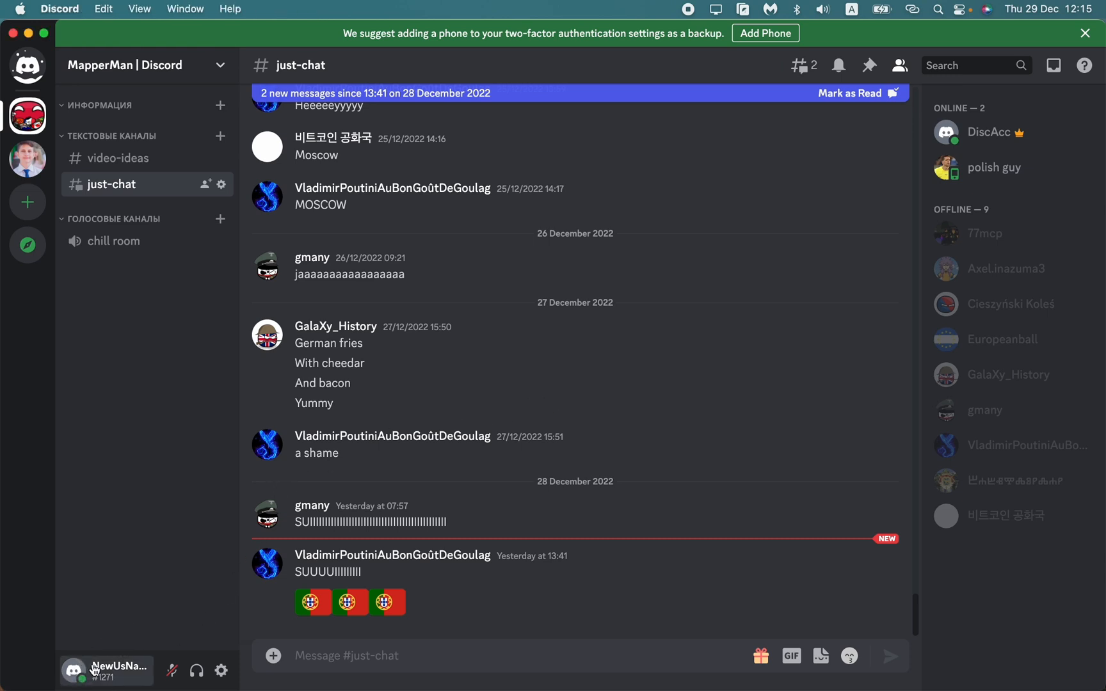
mouse_move(223, 671)
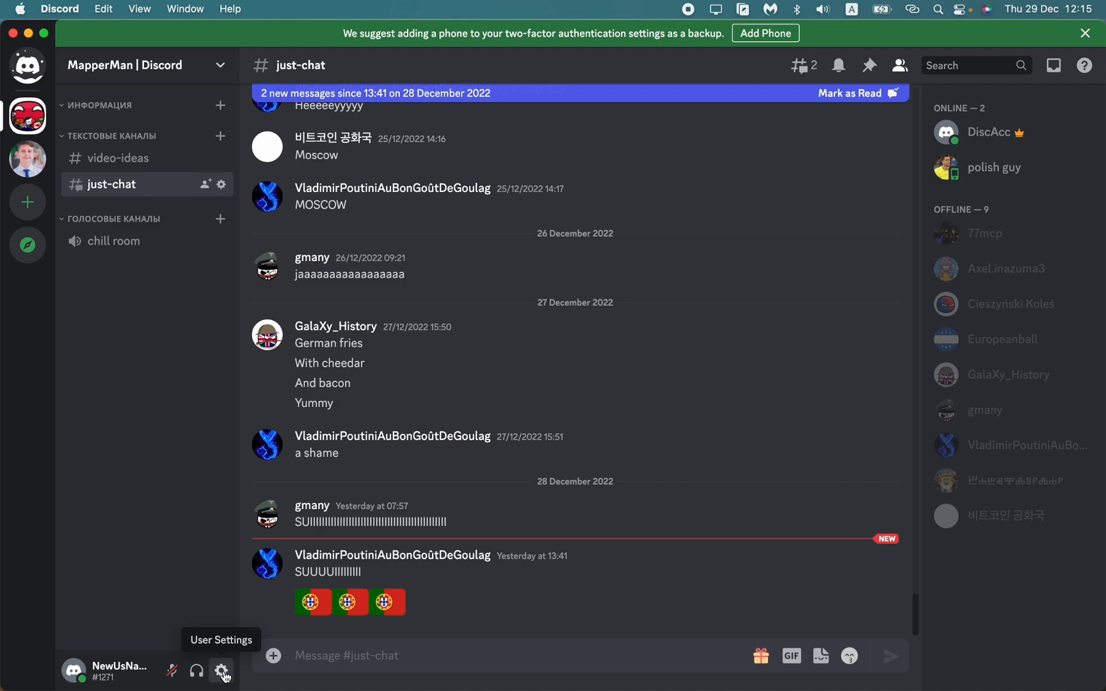
click(221, 672)
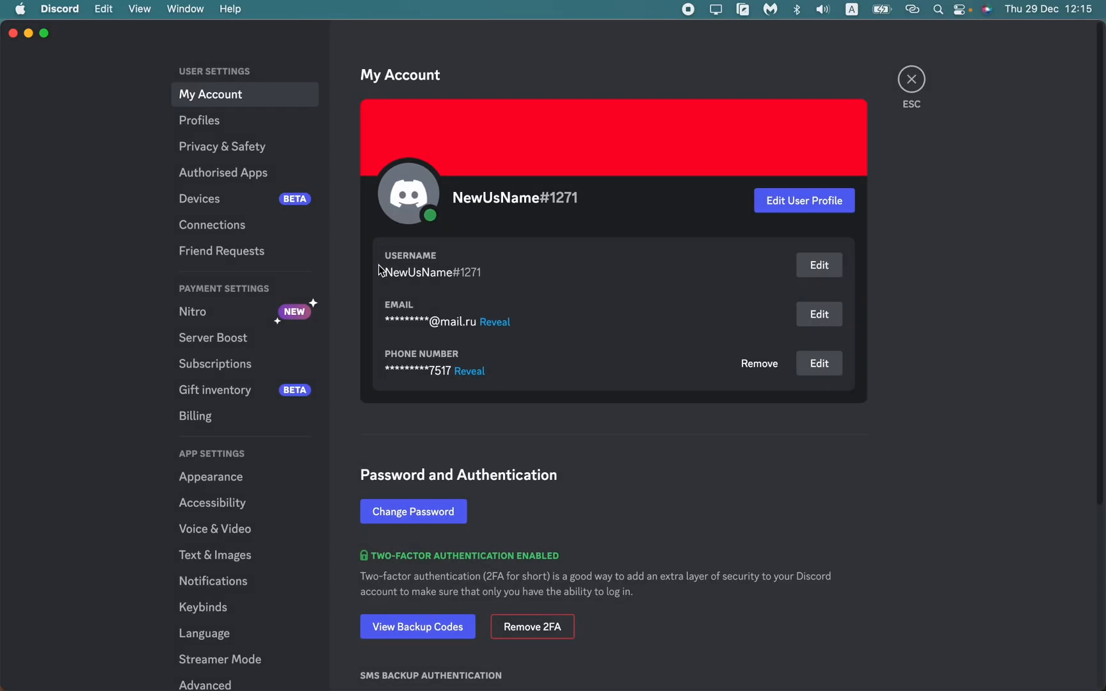
mouse_move(348, 398)
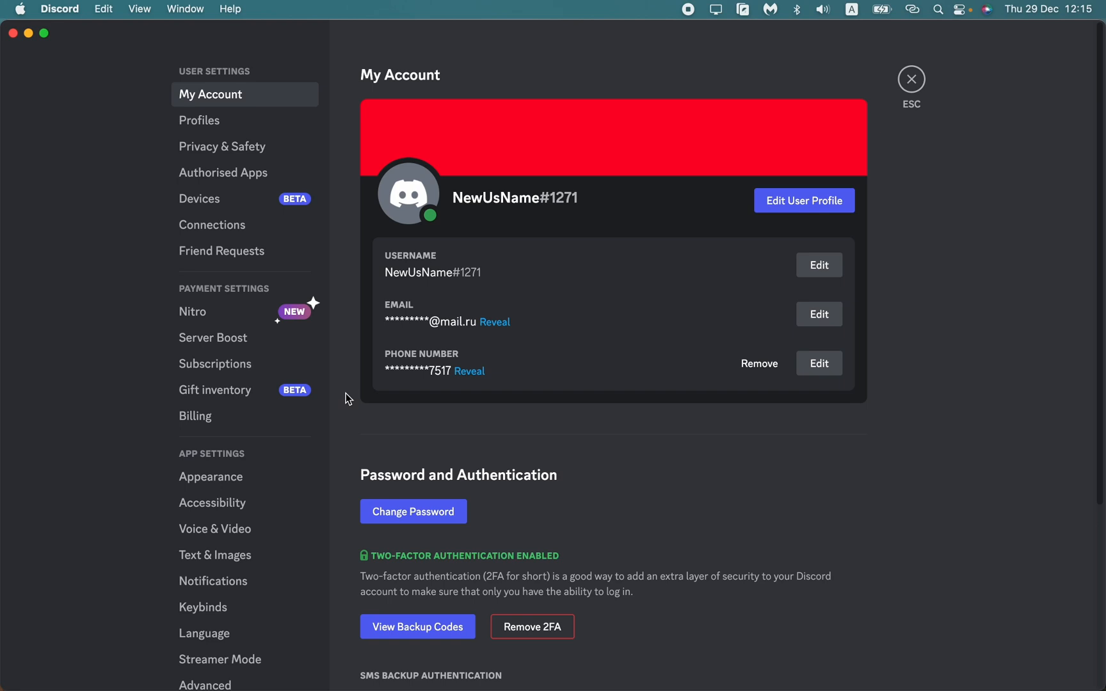
scroll(down, 3)
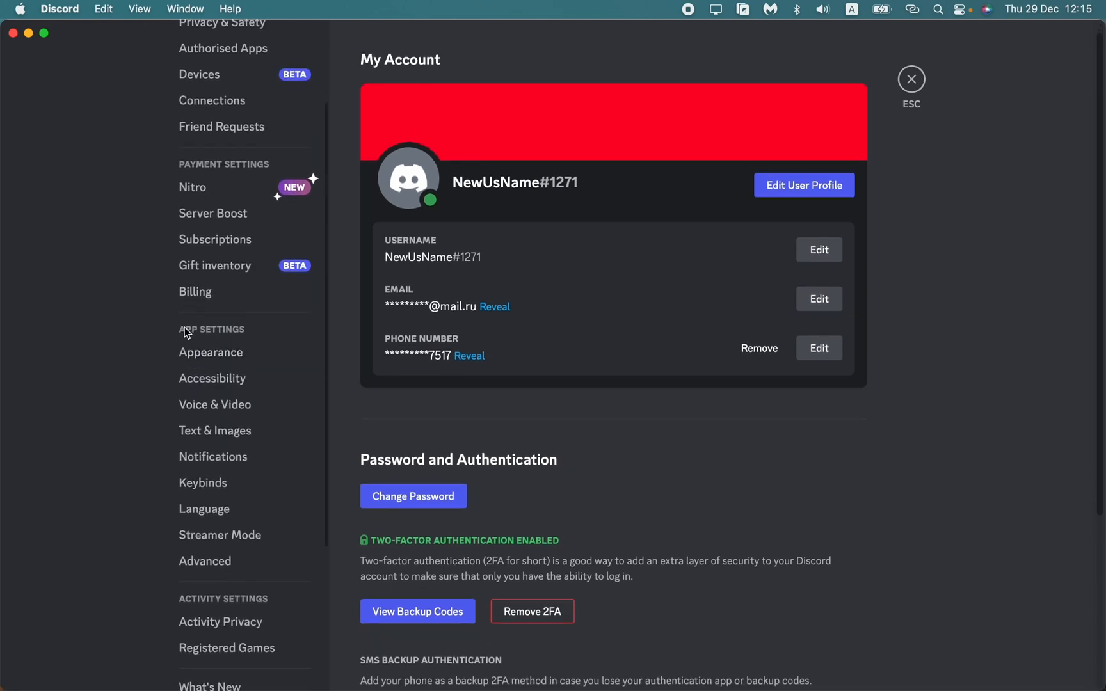
mouse_move(202, 464)
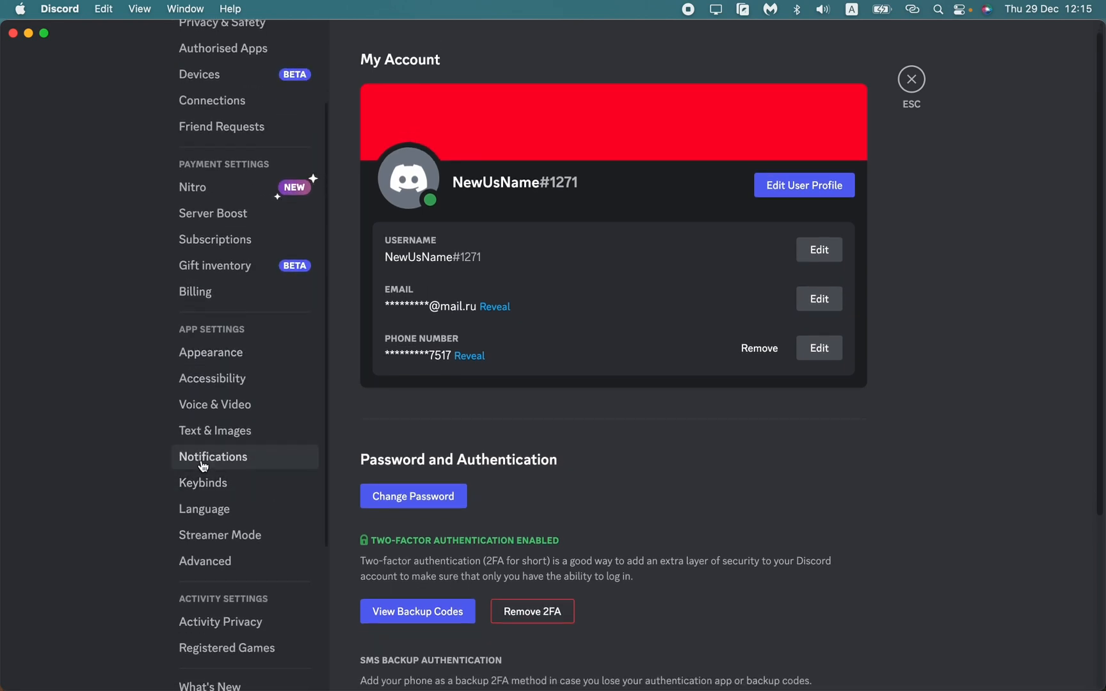
- Go to the Notifications settings and scroll past the sound options to Email Notifications
click(213, 457)
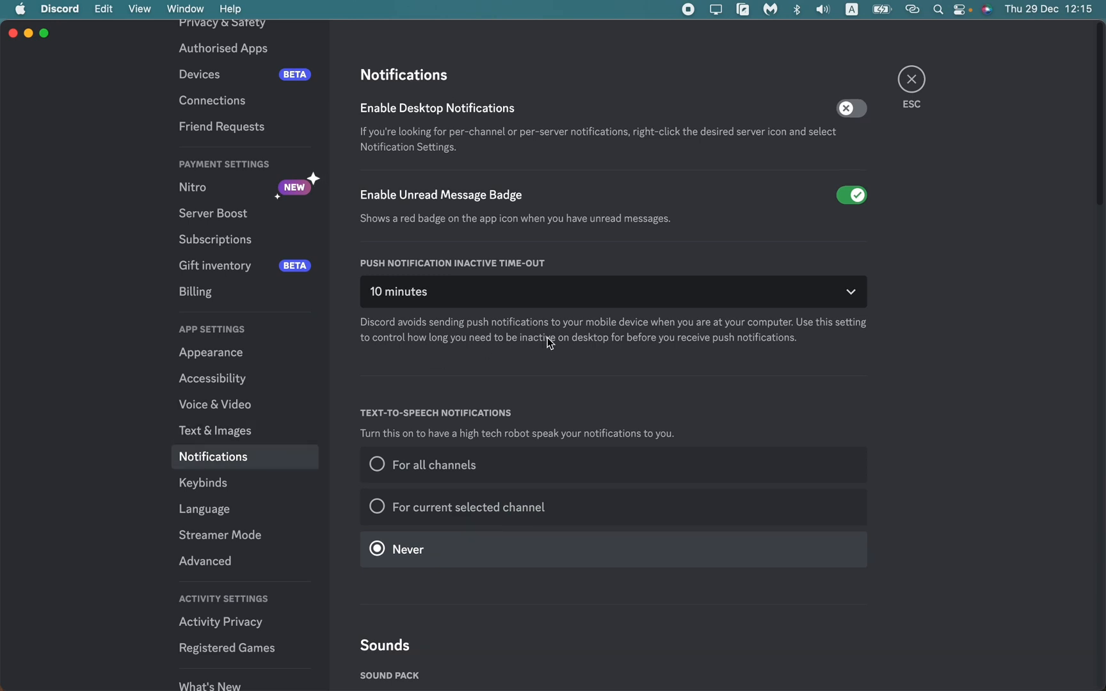
scroll(down, 3)
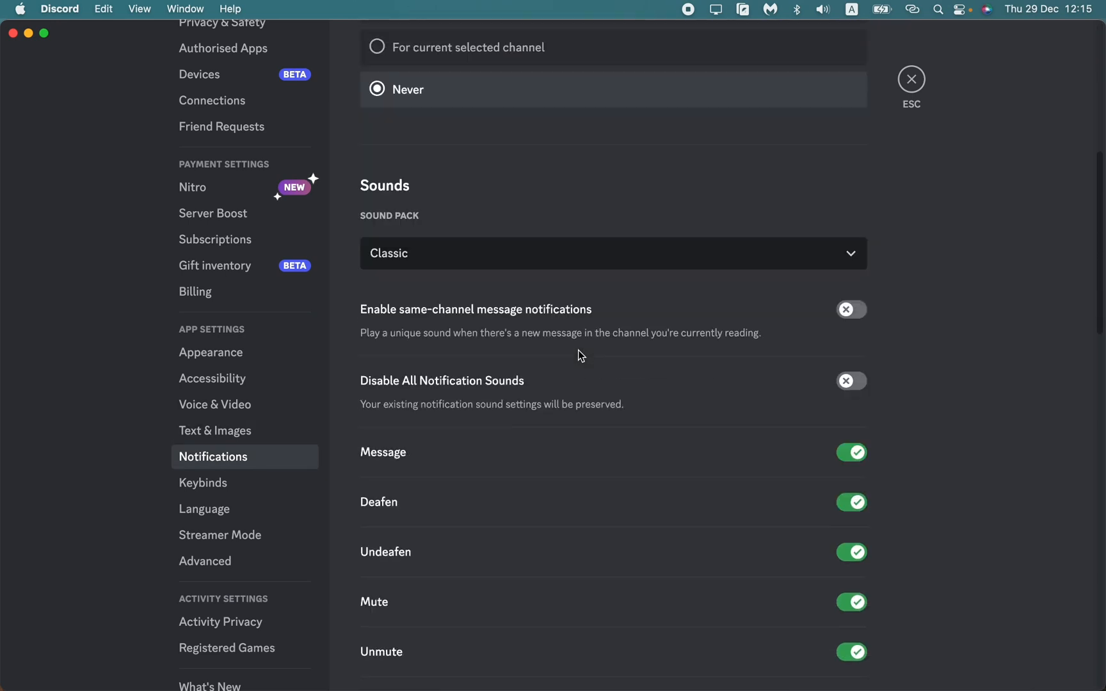
scroll(down, 3)
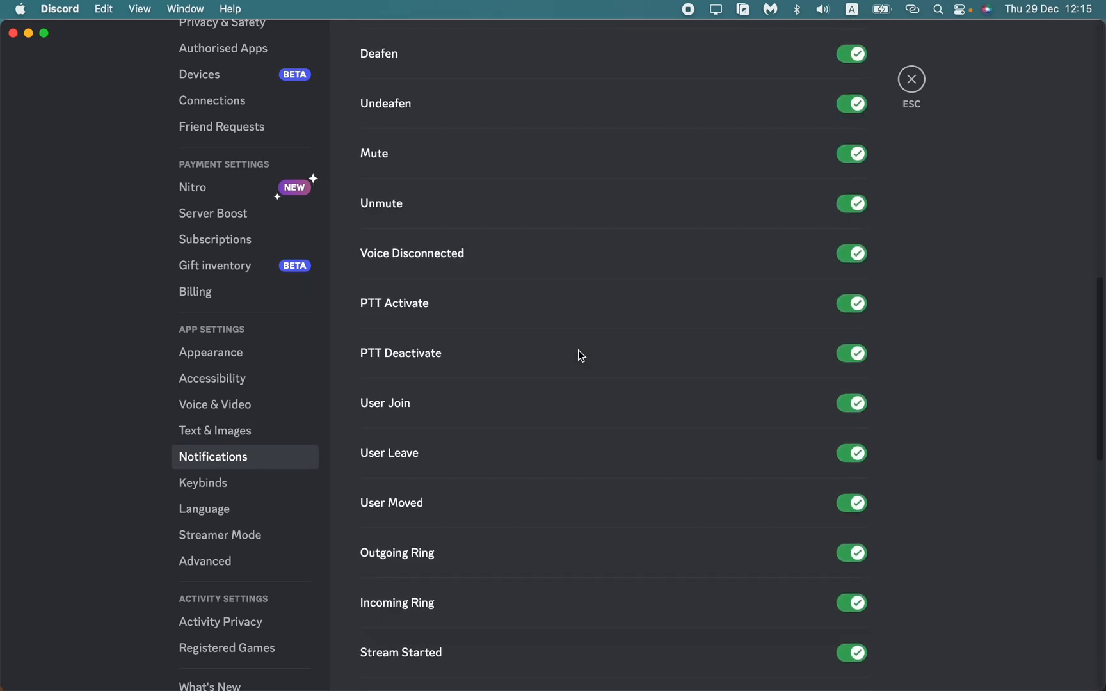
scroll(down, 3)
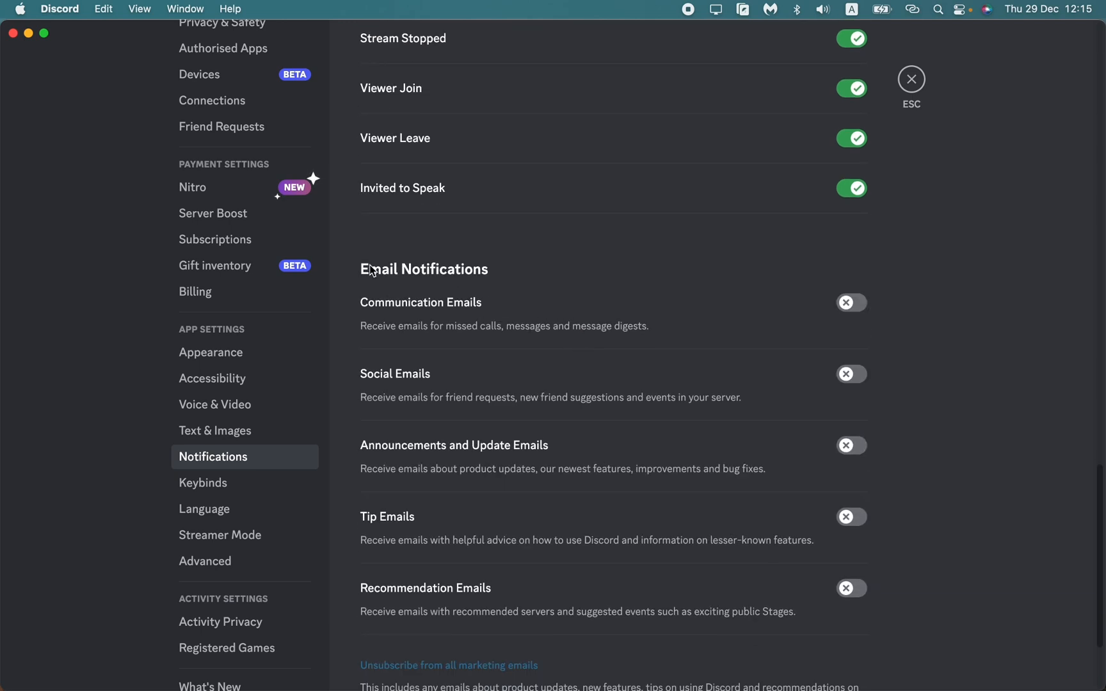
mouse_move(441, 383)
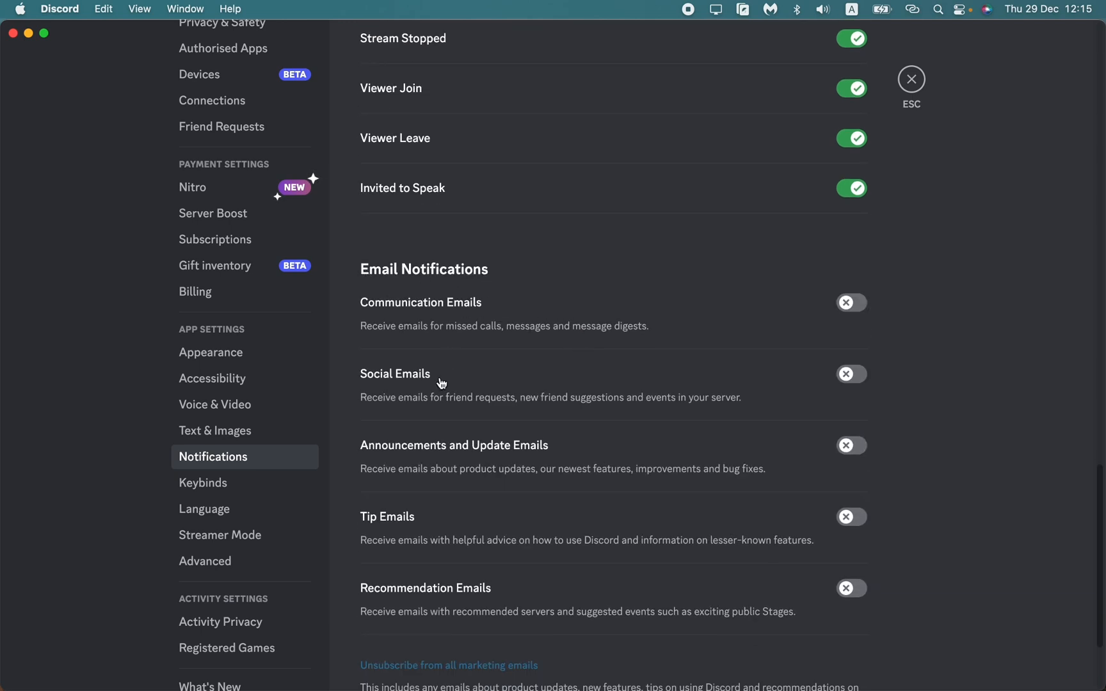
mouse_move(893, 460)
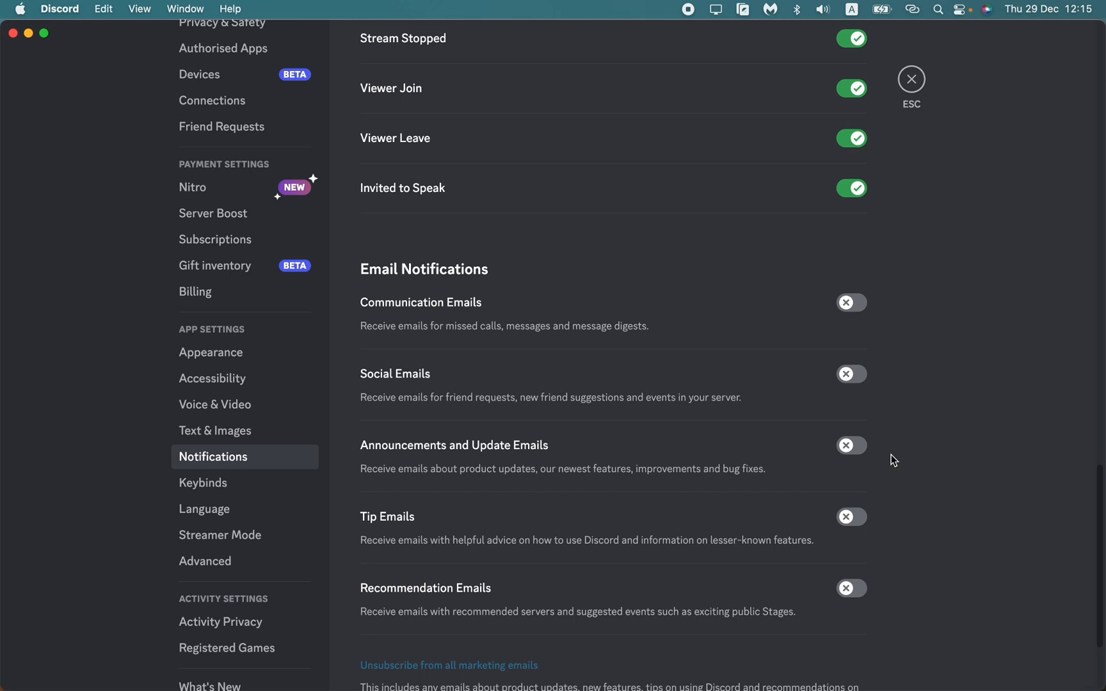
mouse_move(817, 600)
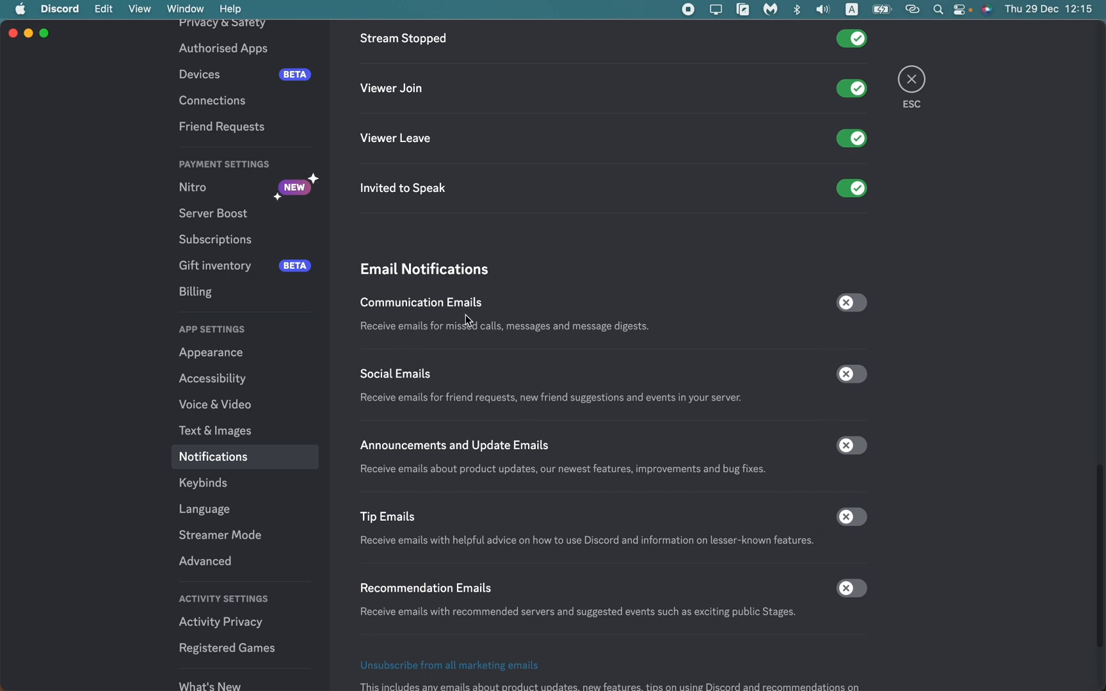
mouse_move(390, 536)
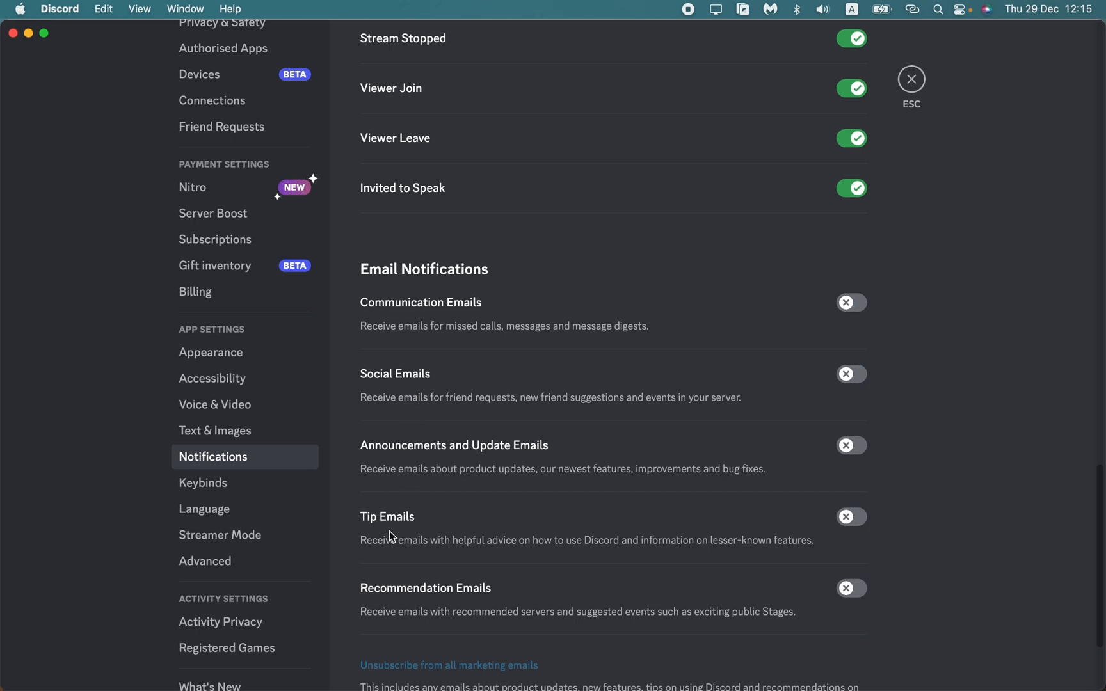
- Toggle the Recommendation, Social and Communication email notification switches
scroll(down, 3)
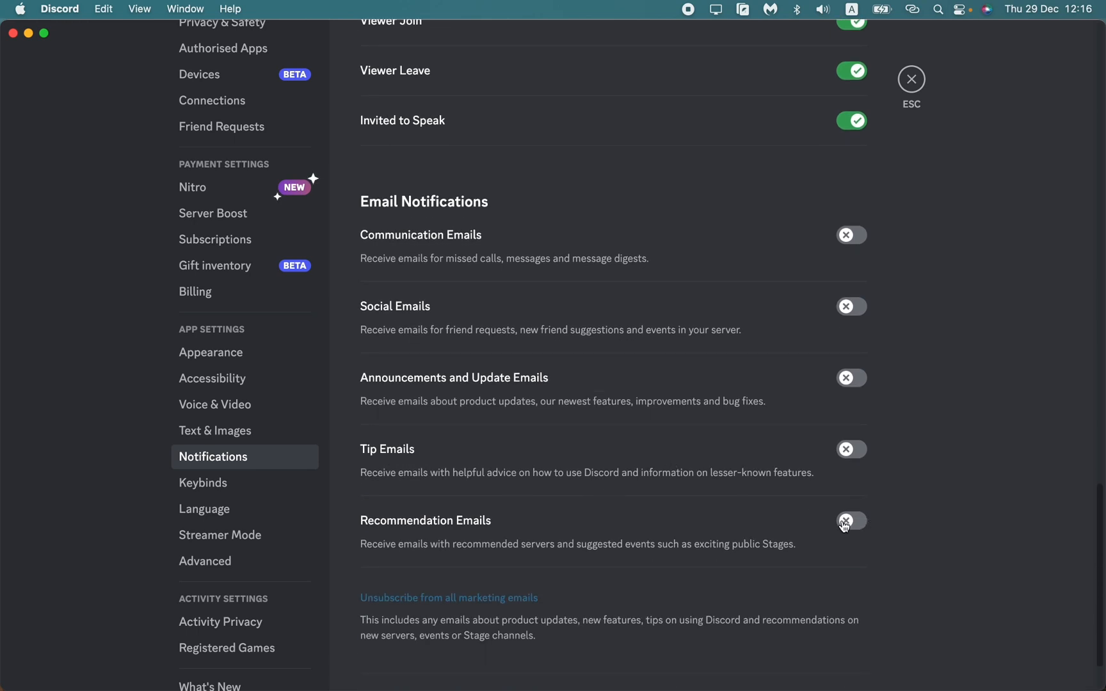
click(850, 521)
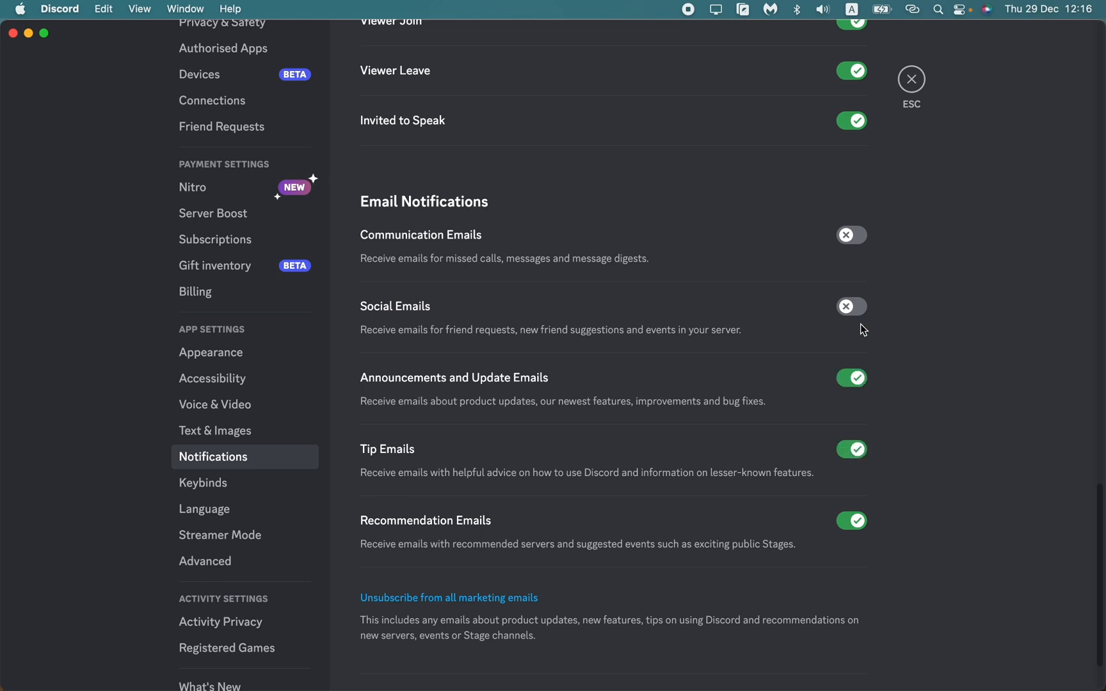
click(851, 234)
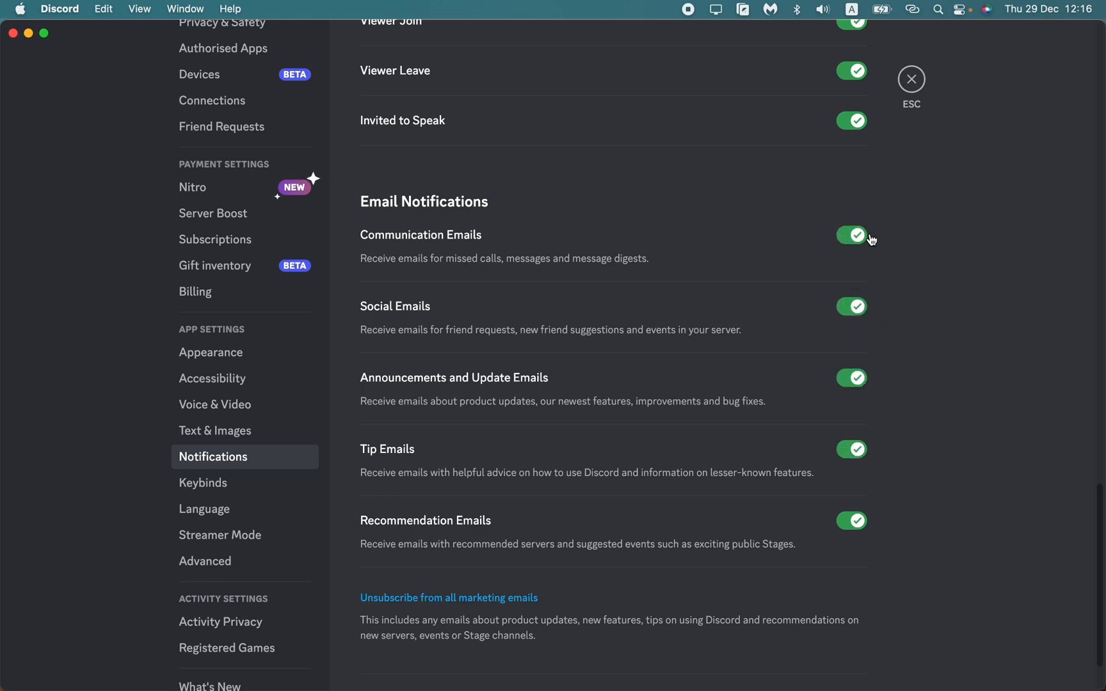
click(851, 235)
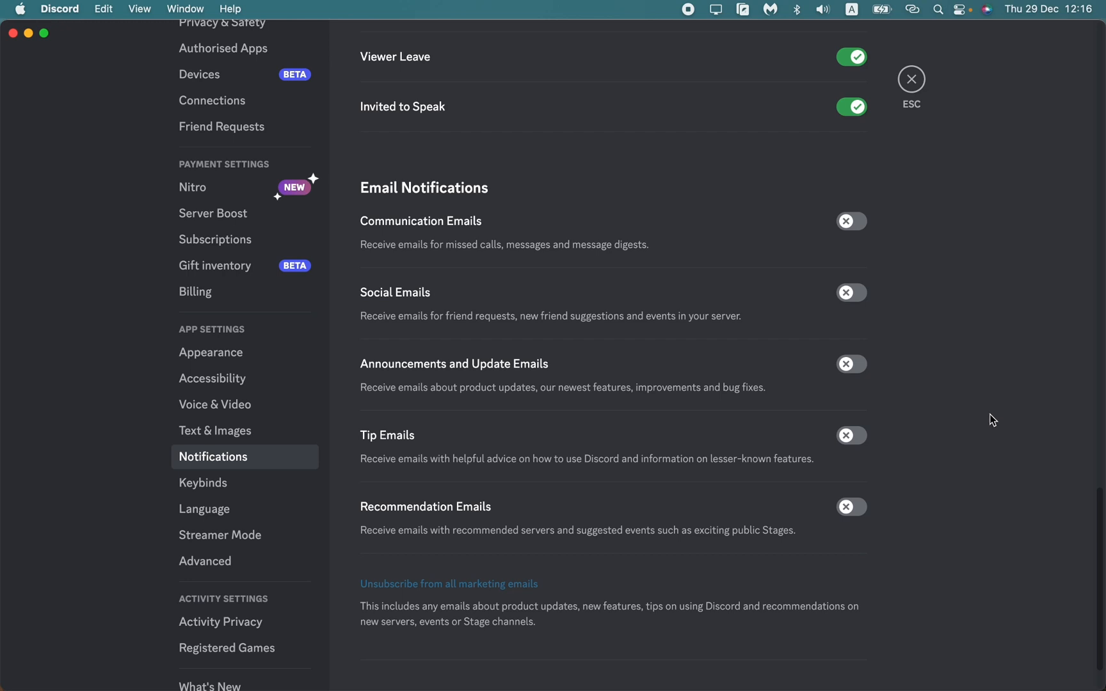
mouse_move(771, 343)
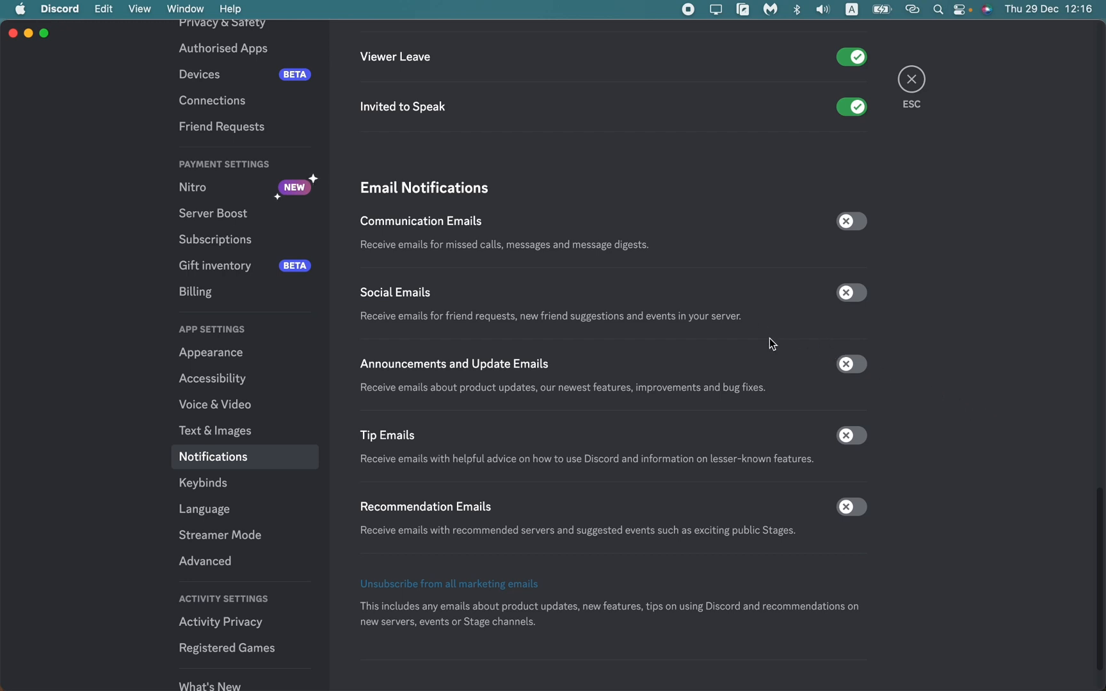
mouse_move(816, 321)
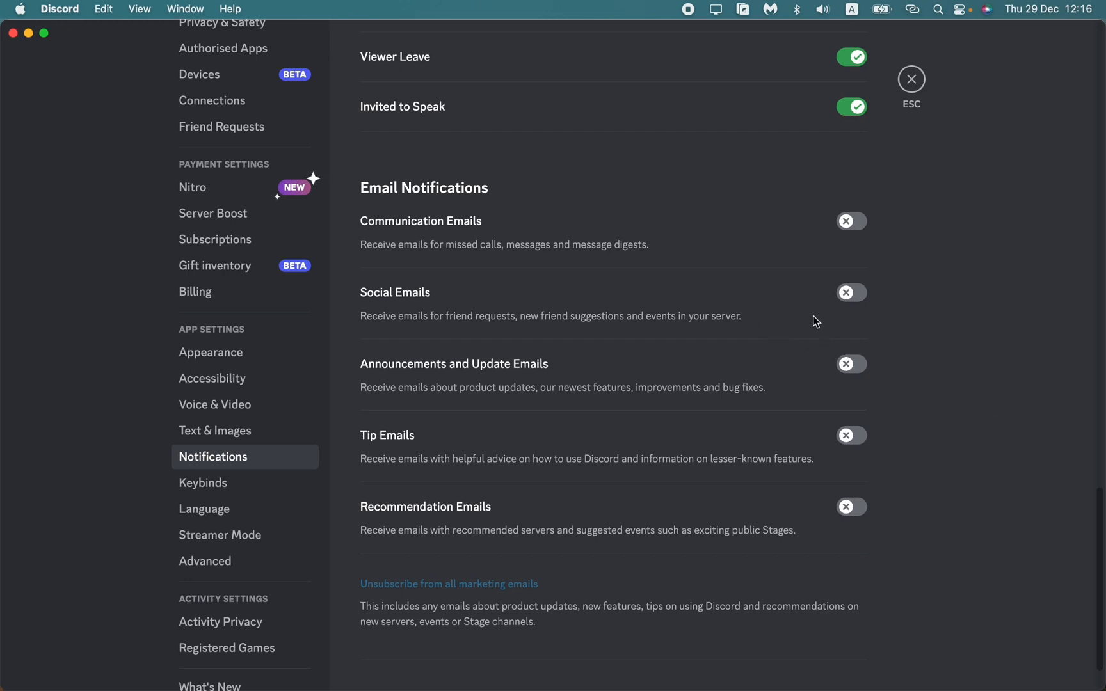